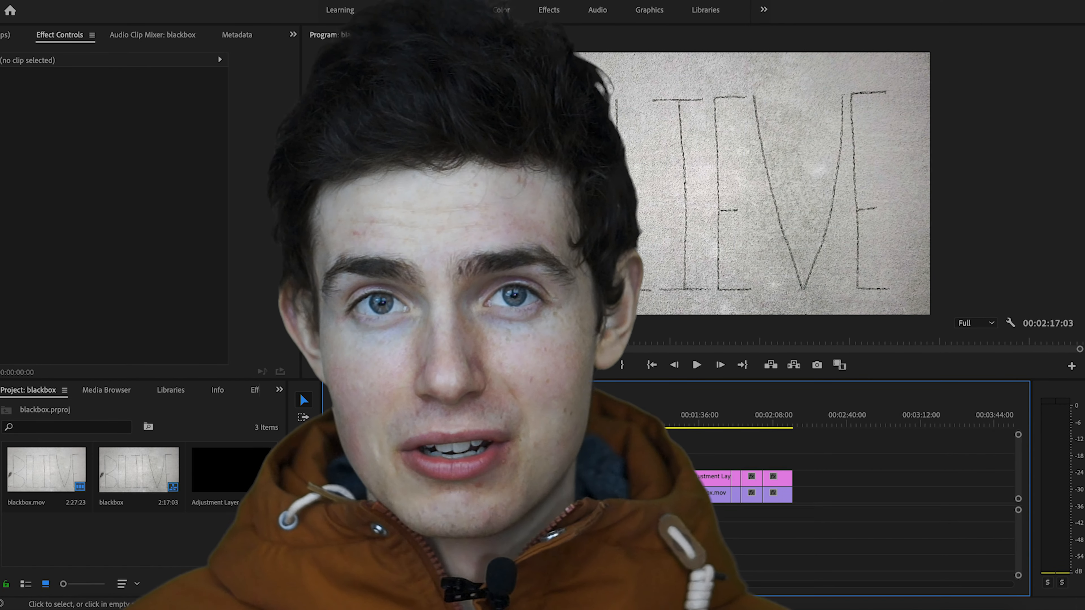
# Step: Zoom into the timeline so the short opening clips are enlarged and distinguishable
pyautogui.click(453, 9)
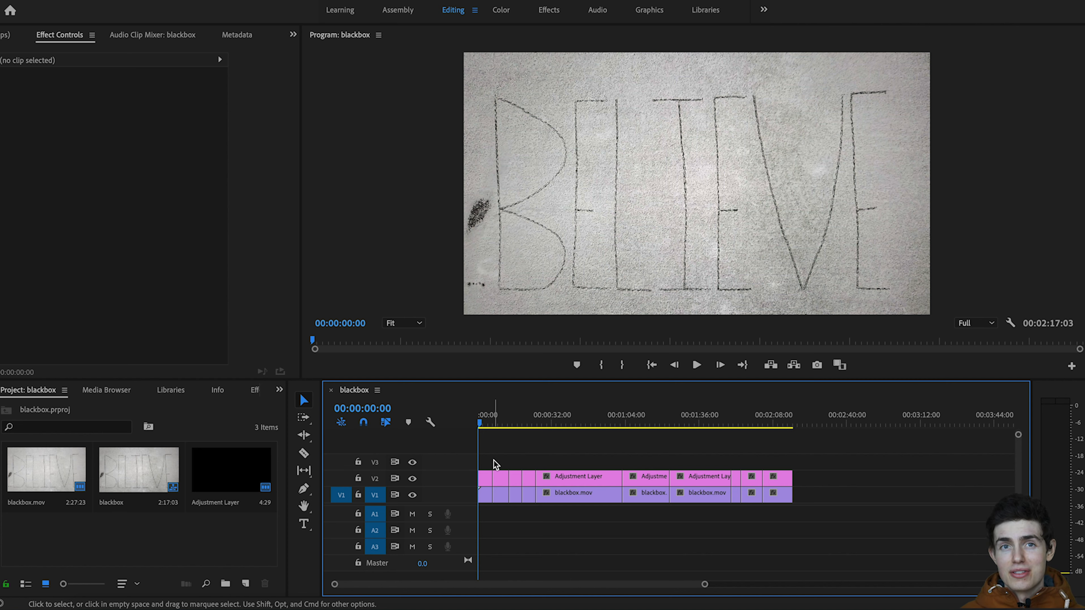
pyautogui.moveTo(492, 456)
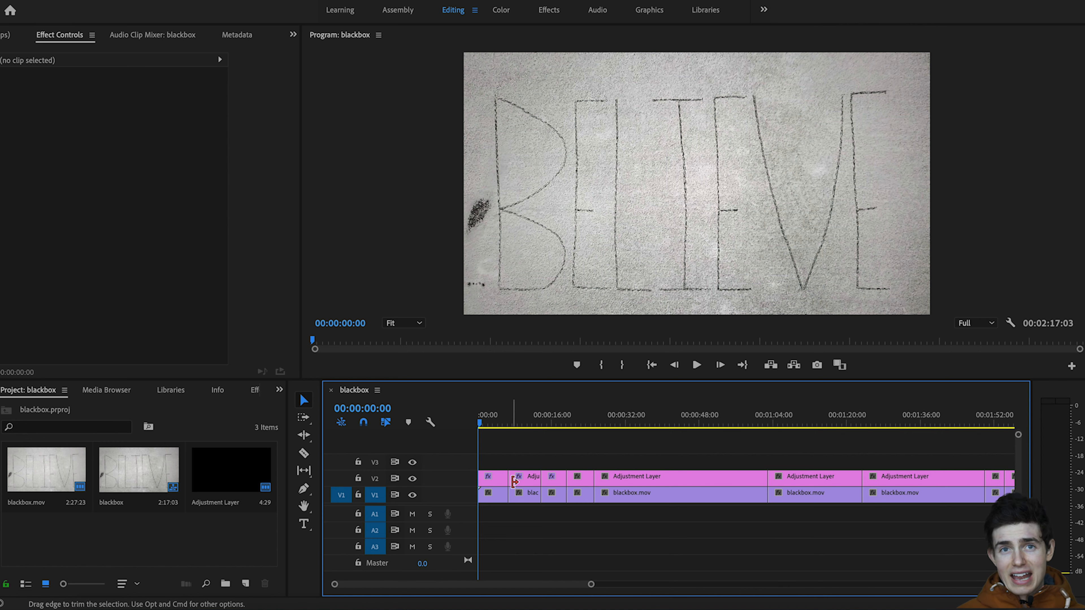
pyautogui.moveTo(516, 481)
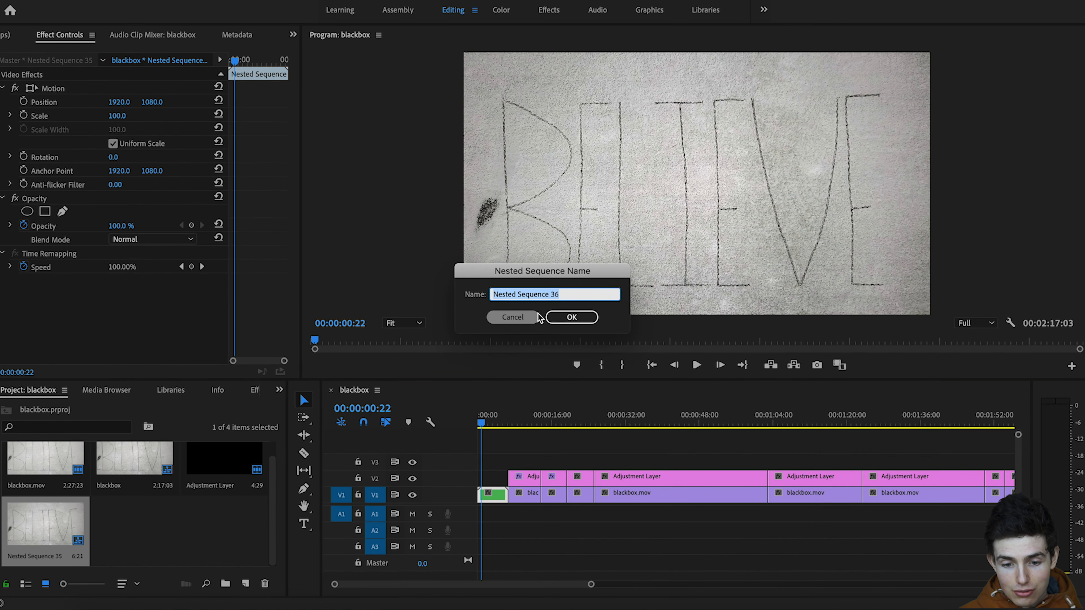
# Step: Confirm the Nested Sequence Name dialog to create the next nested sequence from the V1 clip
pyautogui.click(570, 317)
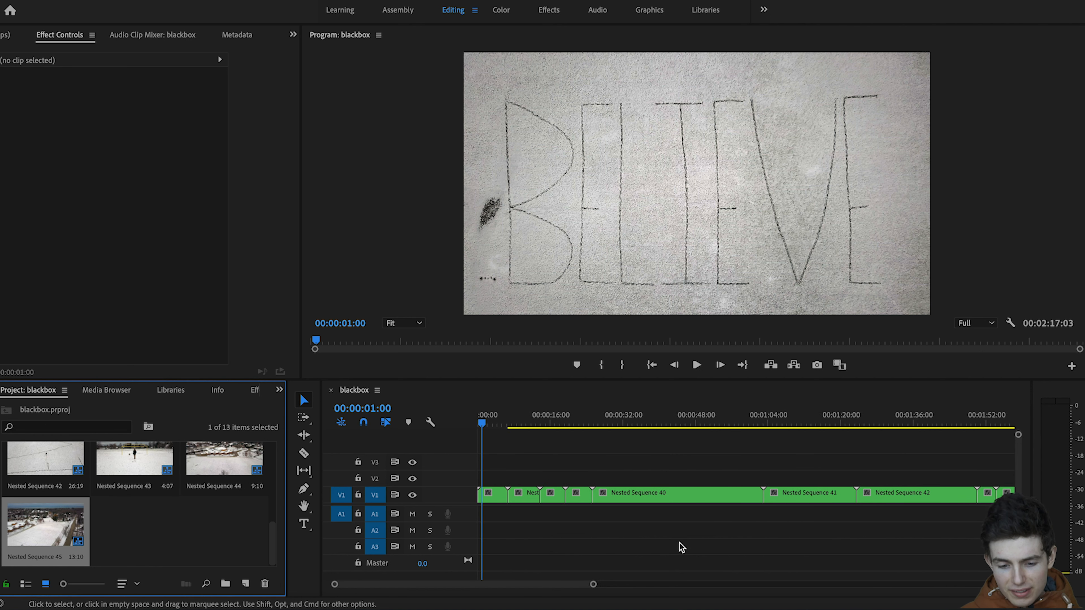
pyautogui.moveTo(607, 515)
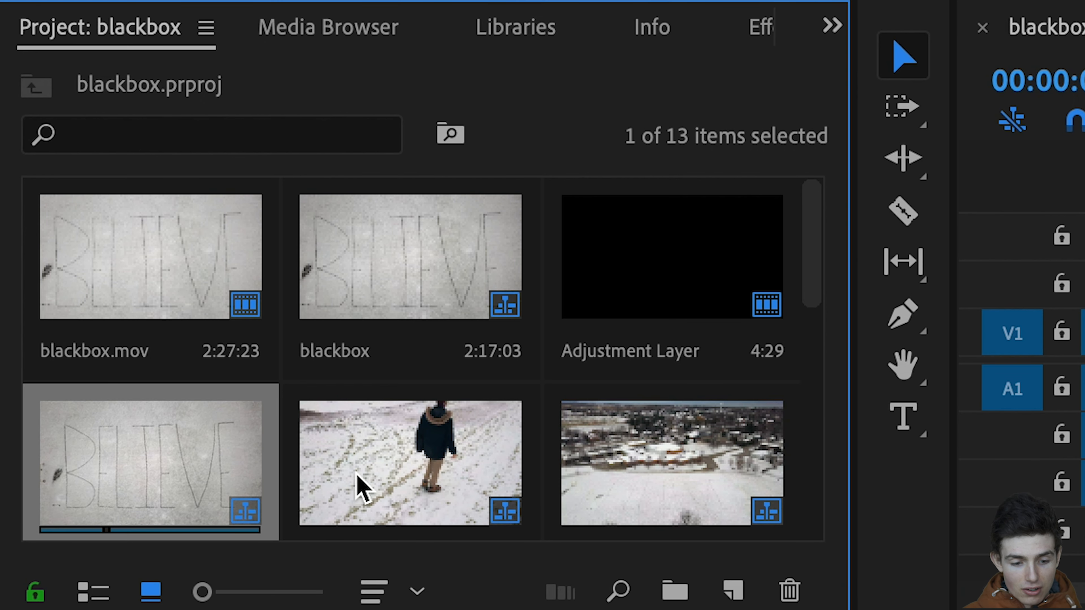
pyautogui.scroll(-3)
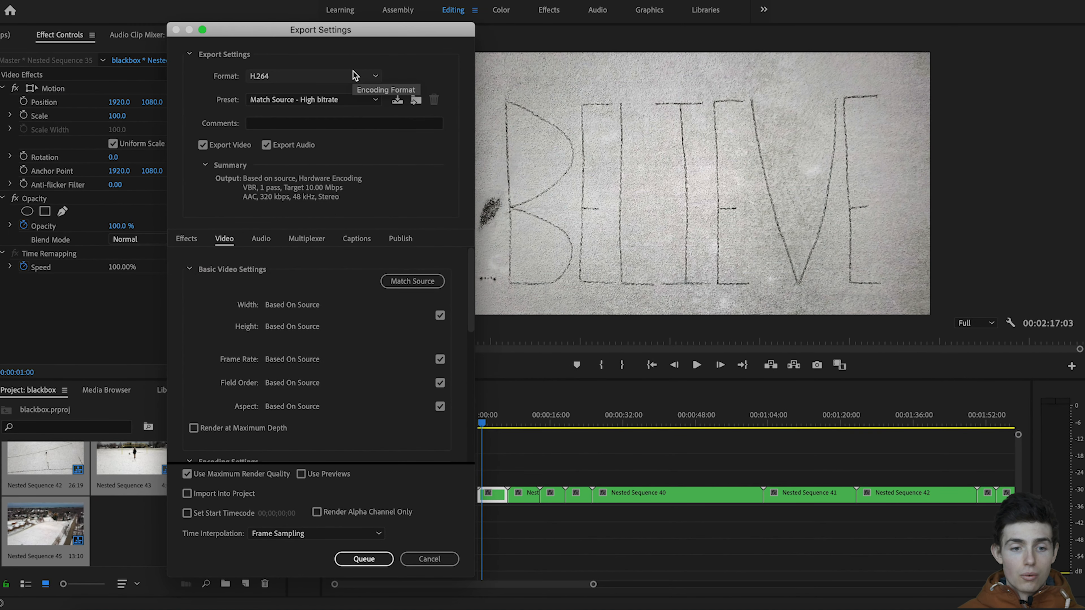
pyautogui.moveTo(336, 81)
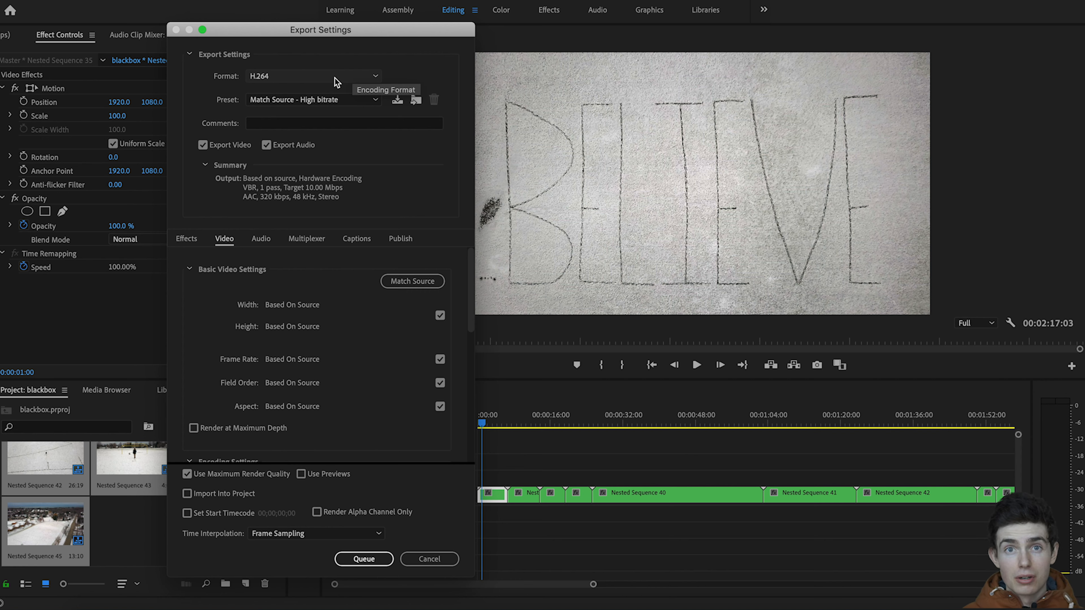
# Step: Check the Export Settings format and preset, then queue the nested sequence in Adobe Media Encoder
pyautogui.click(311, 76)
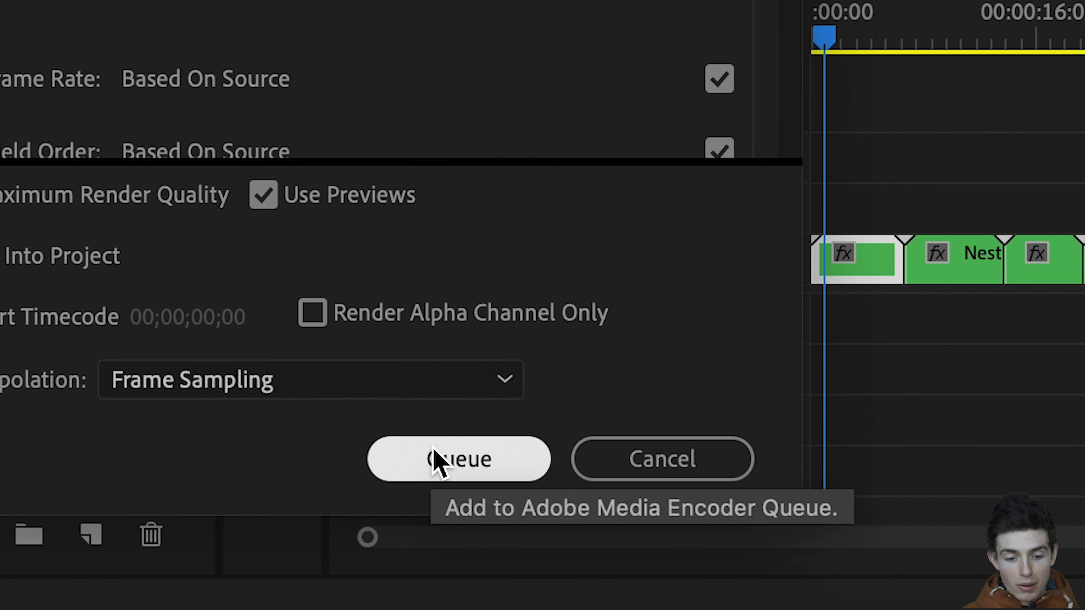
pyautogui.click(458, 458)
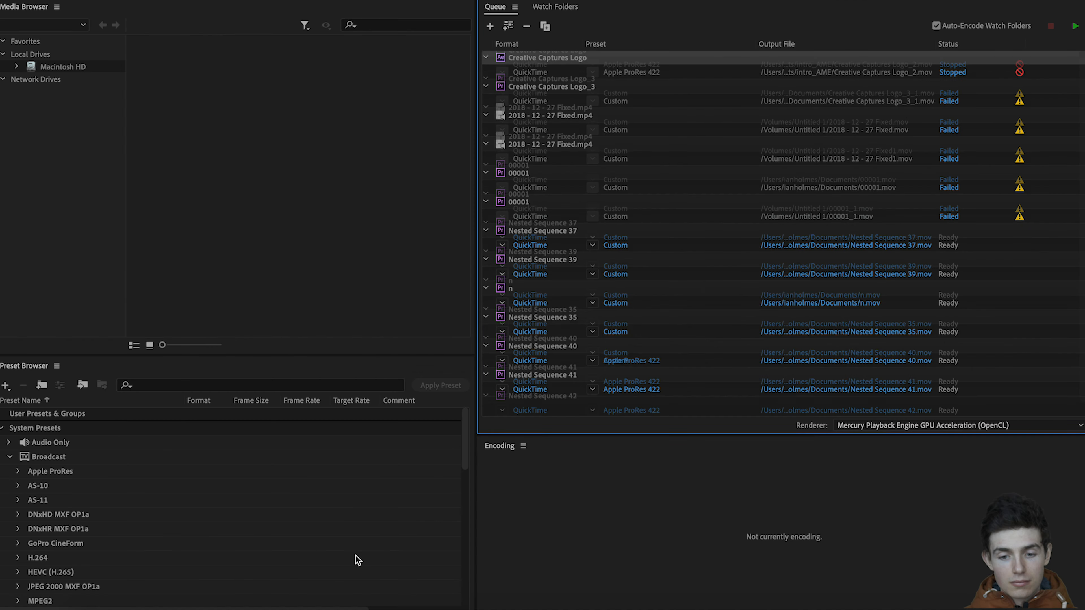
# Step: Review the queued Nested Sequences and start the queue, encoding from Nested Sequence 37 as Apple ProRes 422
pyautogui.scroll(-3)
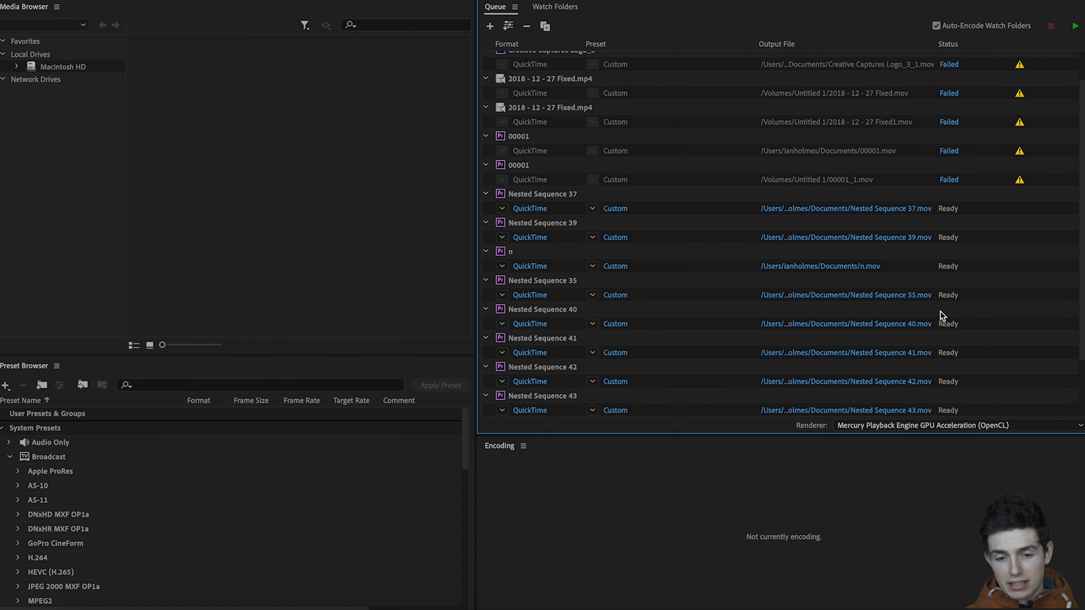
pyautogui.scroll(-3)
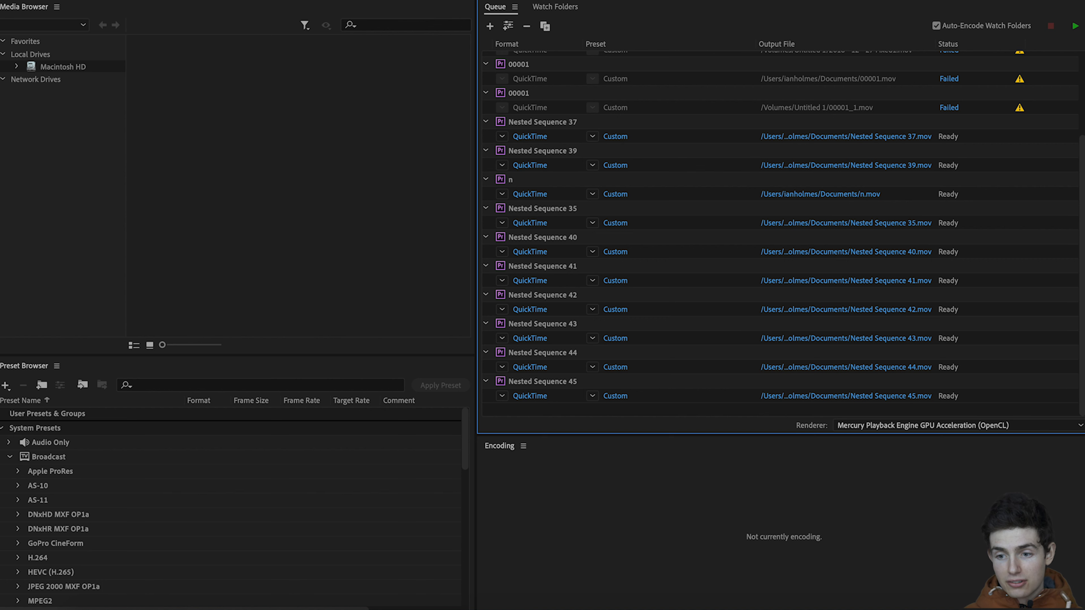
pyautogui.click(1076, 26)
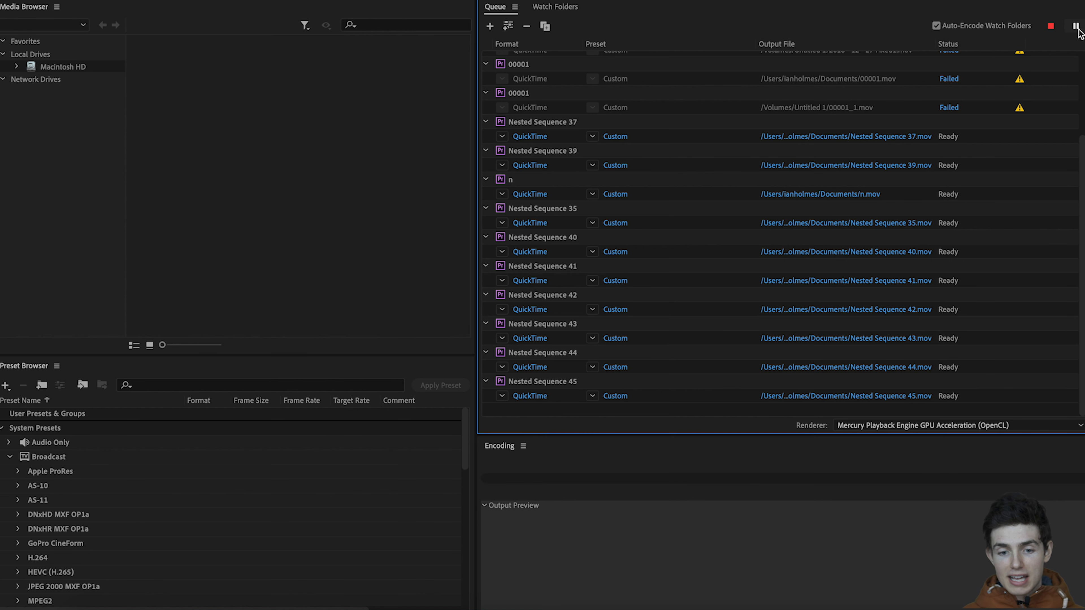
pyautogui.click(1078, 30)
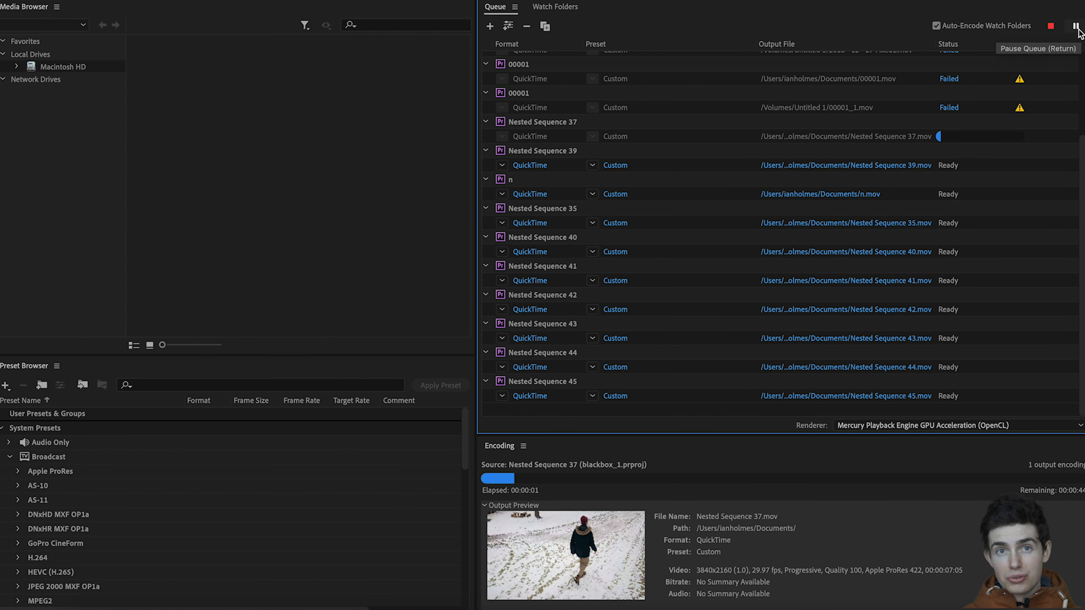